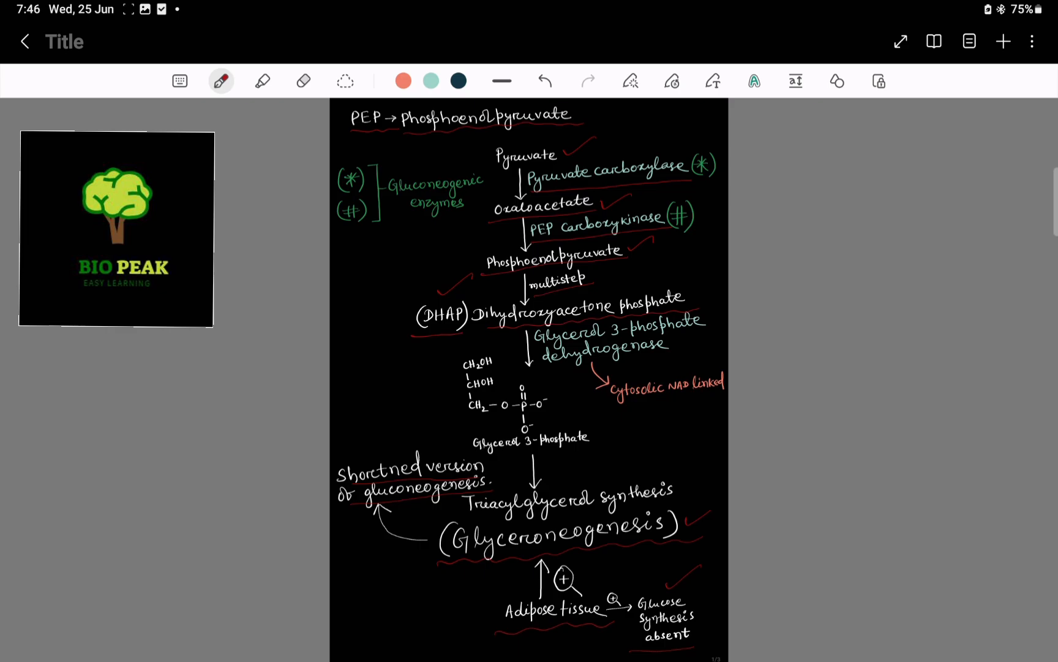
Step: Scroll down to page 2 to reach the 'Discovery' heading
{"action": "scroll", "scroll_direction": "down", "scroll_amount": 3}
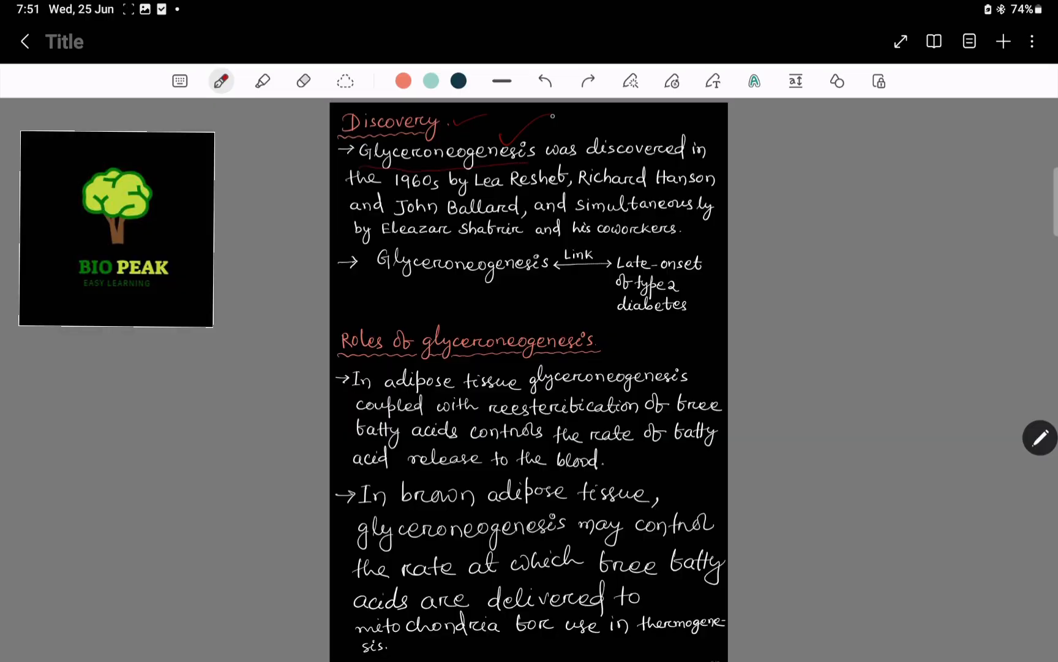
Step: Underline the discovery lines and 'Late-onset of type 2 diabetes' note in red, then scroll down
{"action": "left_click", "coordinate": [544, 80]}
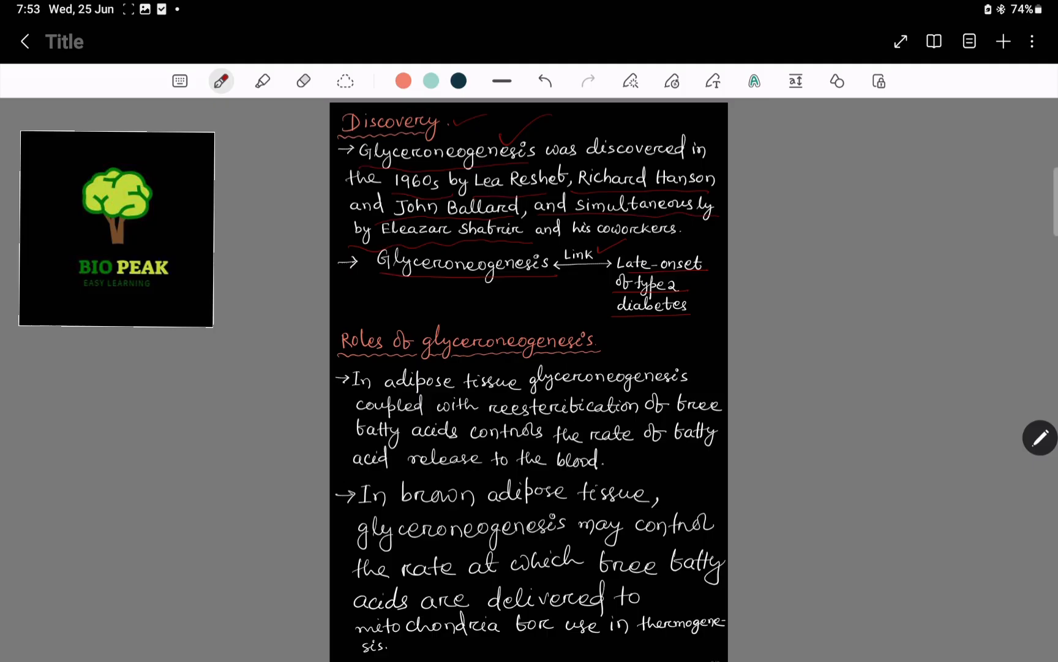
{"action": "scroll", "scroll_direction": "down", "scroll_amount": 3}
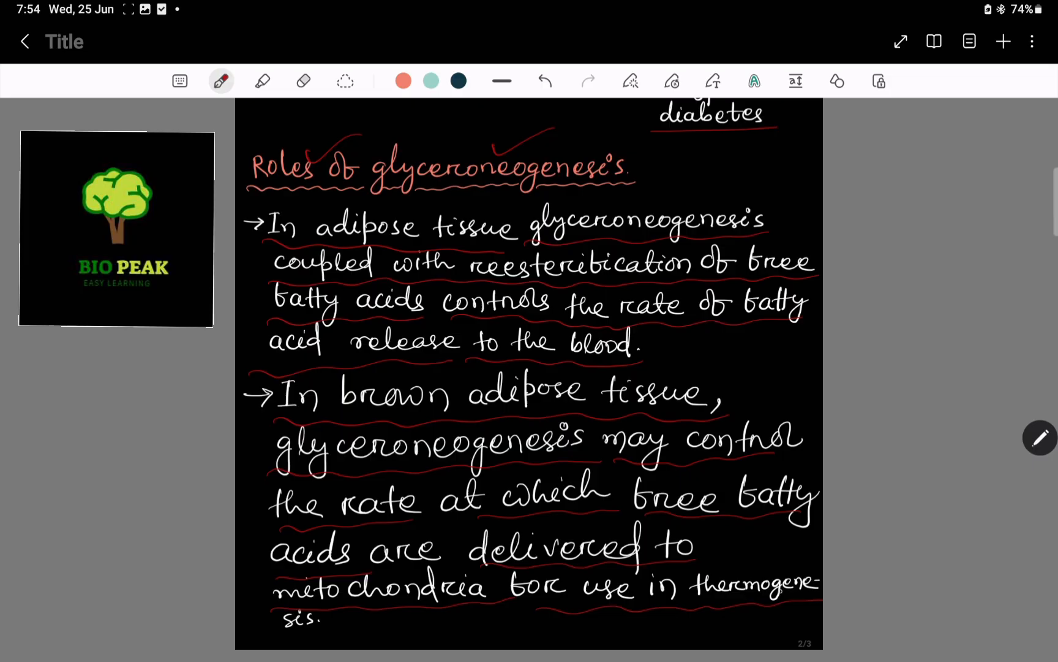
Step: Scroll down to page 3 on glyceroneogenesis in fasting humans' liver
{"action": "scroll", "scroll_direction": "down", "scroll_amount": 3}
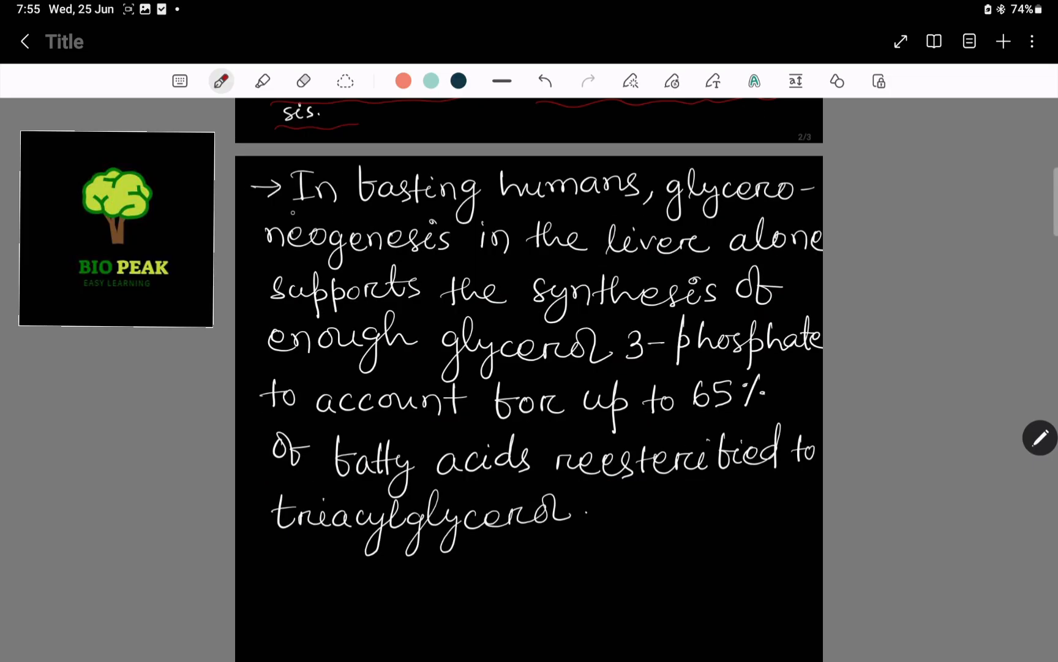